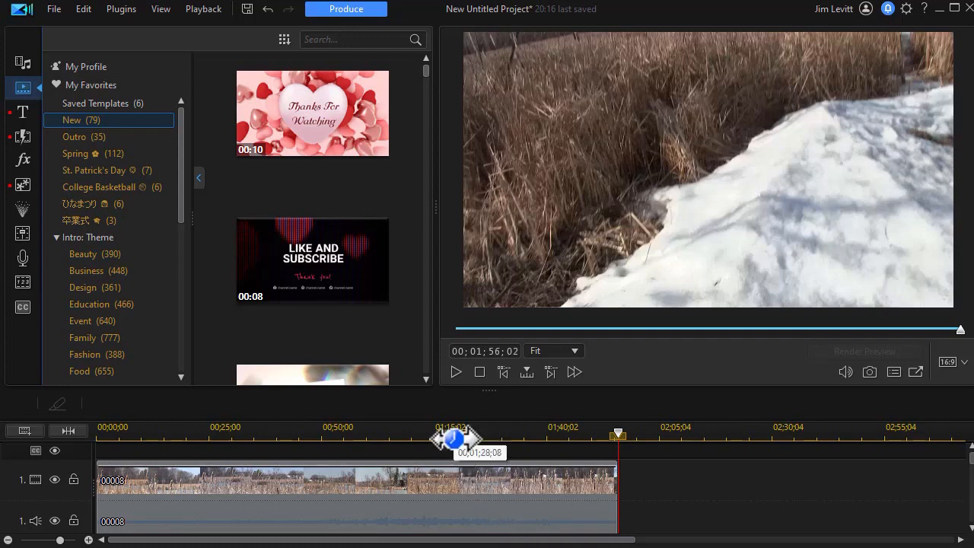
- Scrub the playhead back to about 01:19:10 to preview the reeds by the water
drag(618, 435, 453, 435)
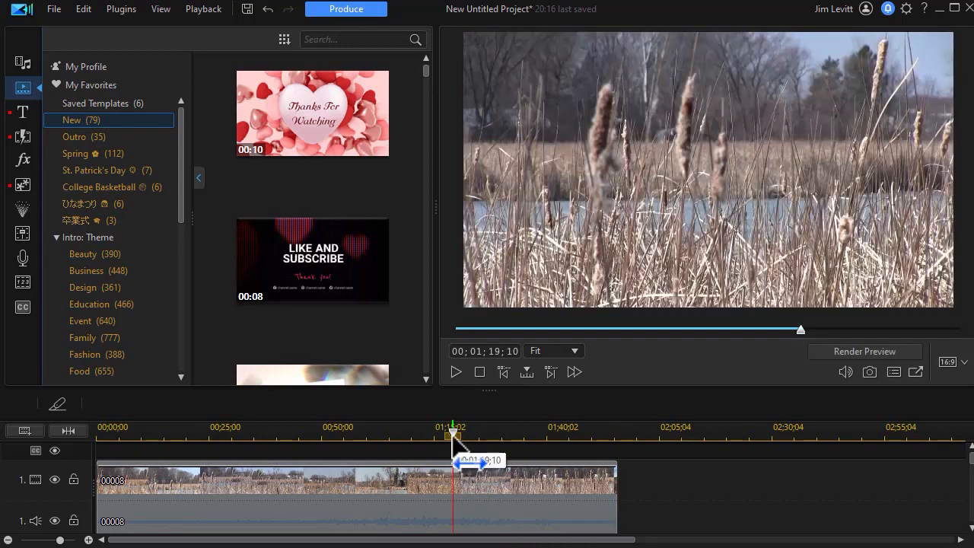
drag(456, 434, 445, 448)
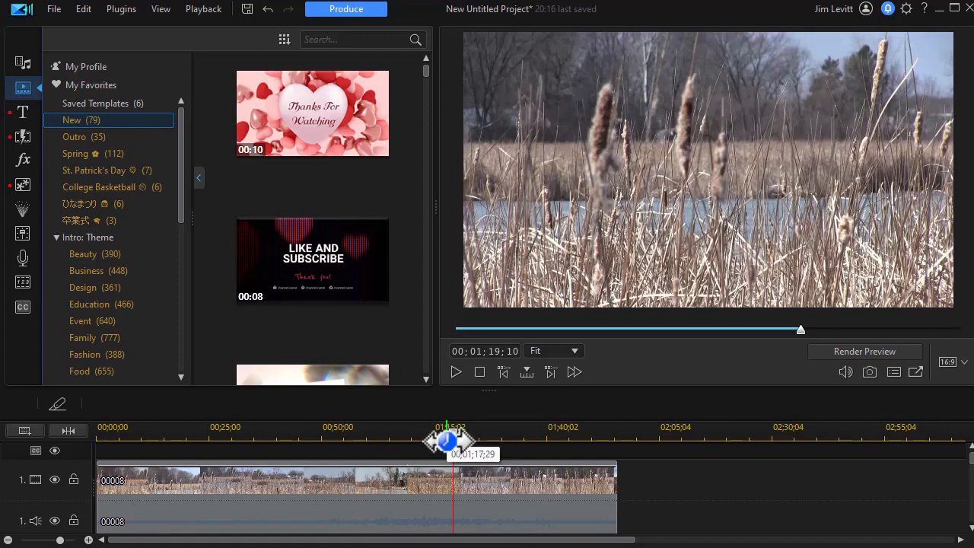
drag(448, 441, 439, 441)
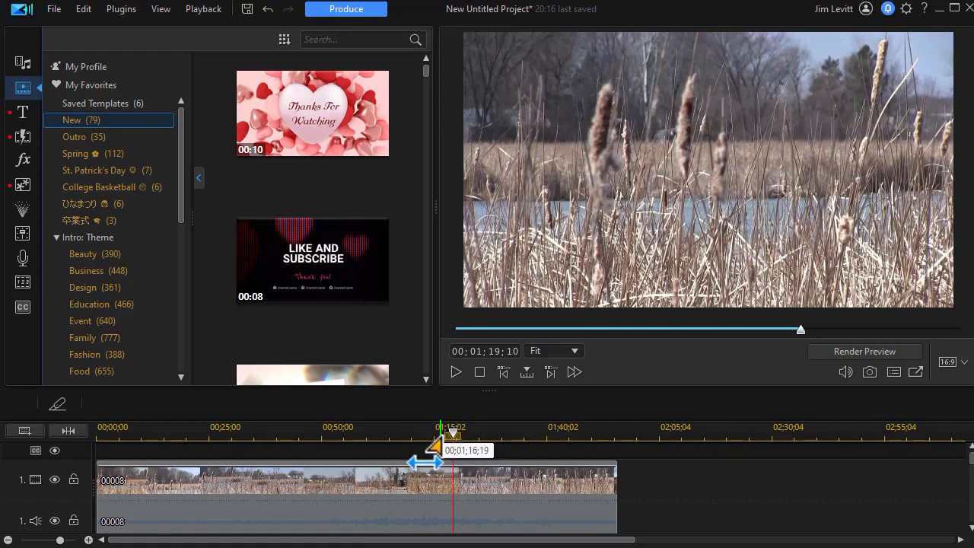
drag(454, 439, 435, 434)
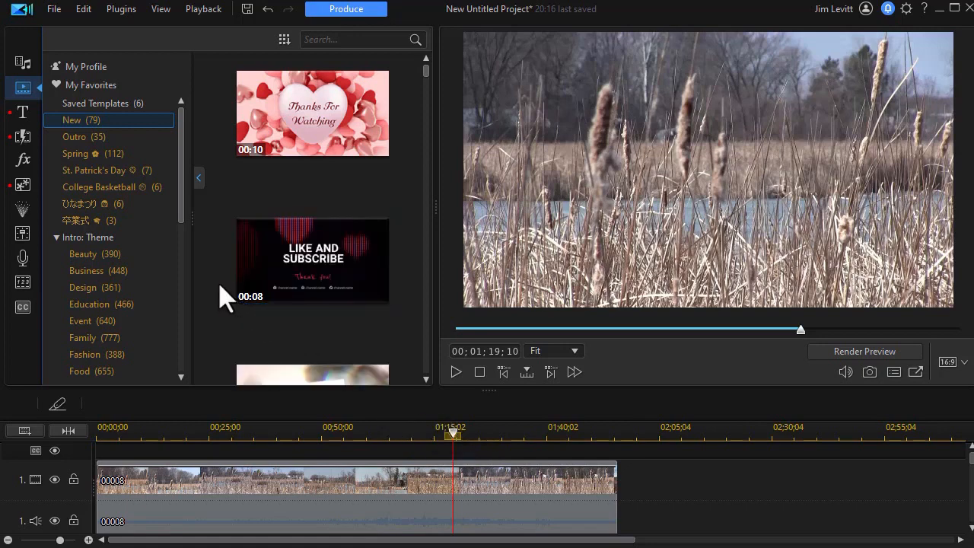
mouse_move(196, 259)
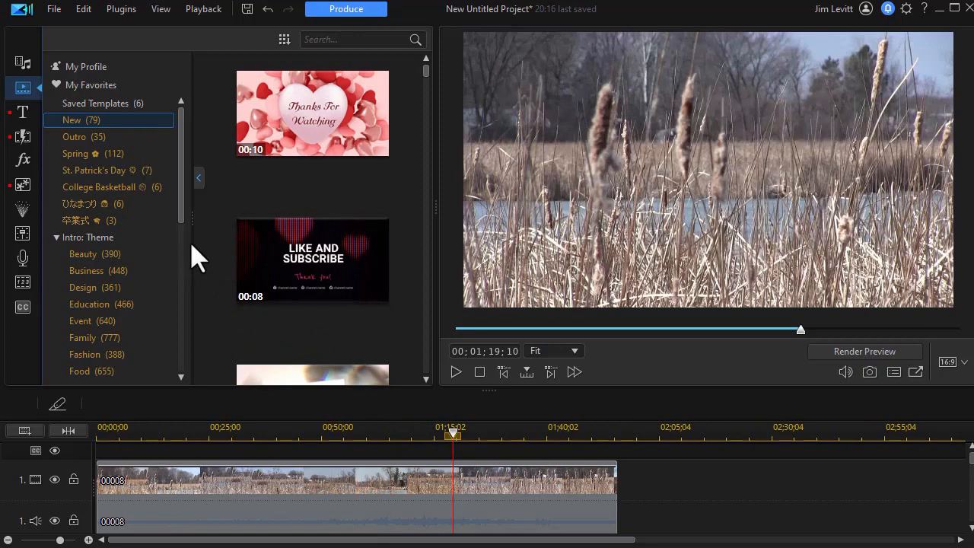
mouse_move(186, 225)
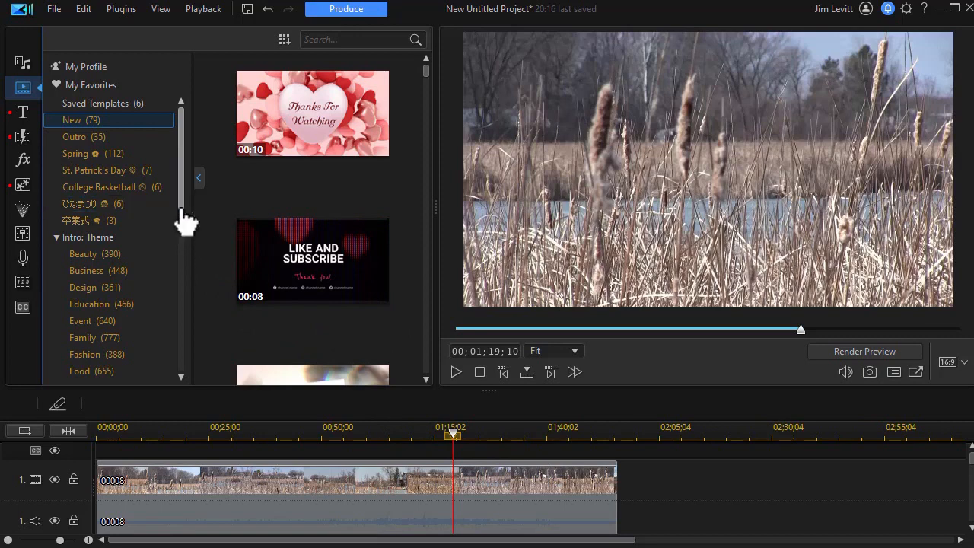
- Search intro templates for 'valentine' and load the couple's Valentine's Day template
click(358, 40)
text(valentine)
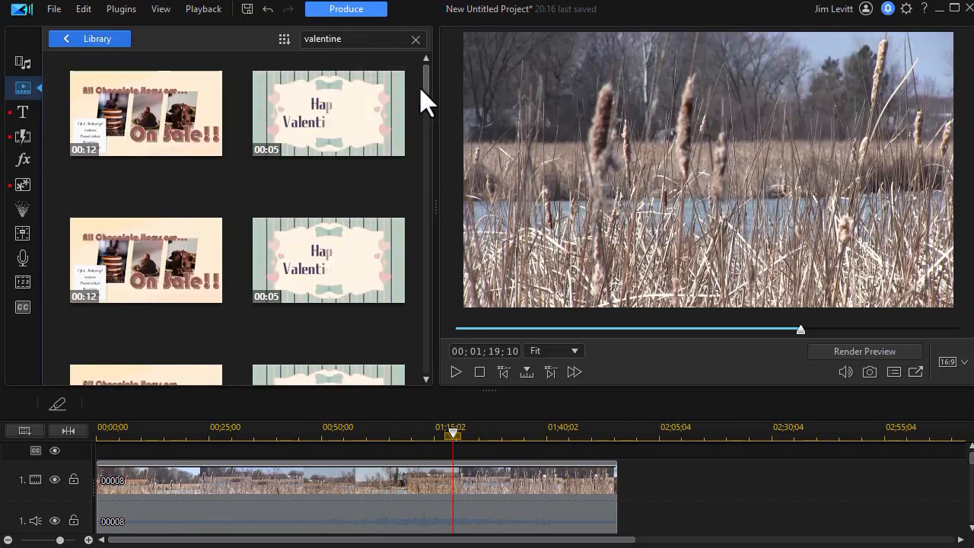
scroll(down, 3)
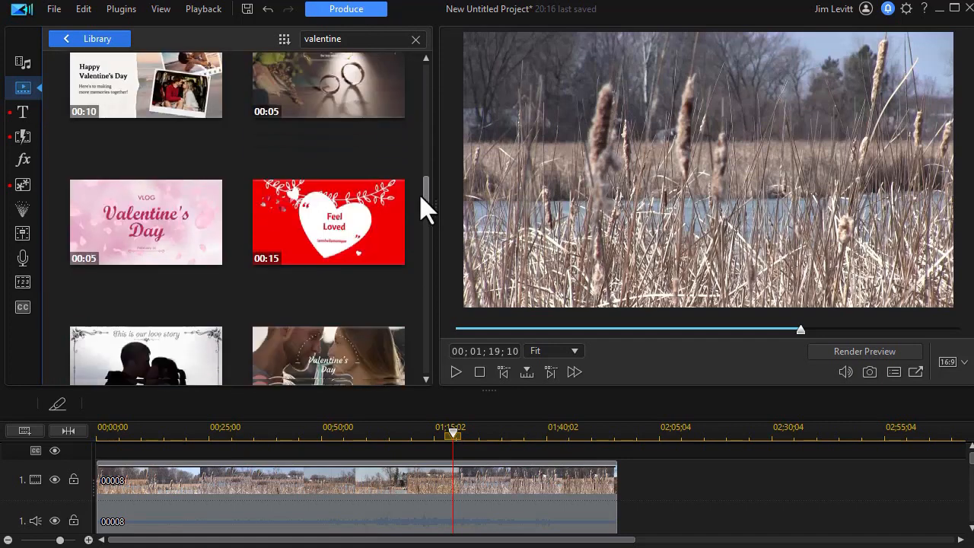
scroll(down, 3)
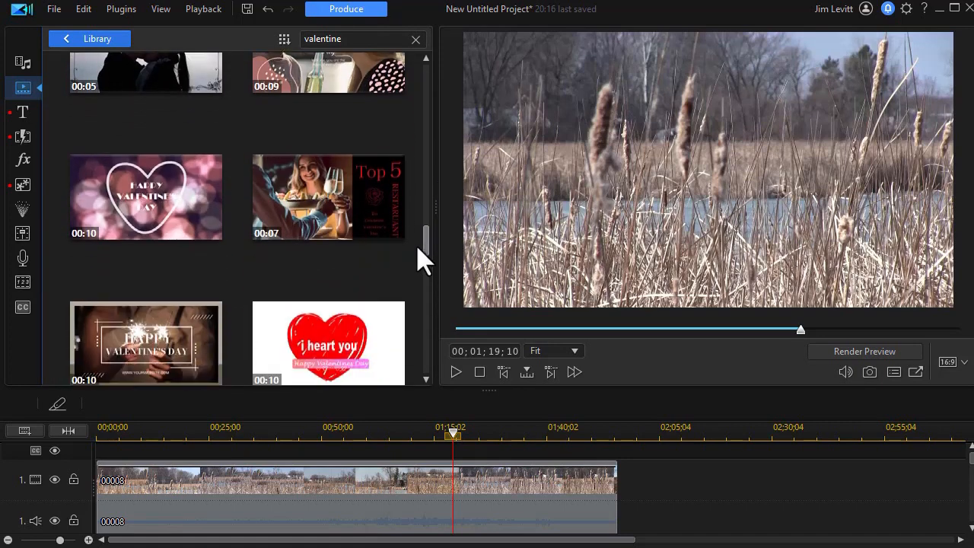
scroll(down, 3)
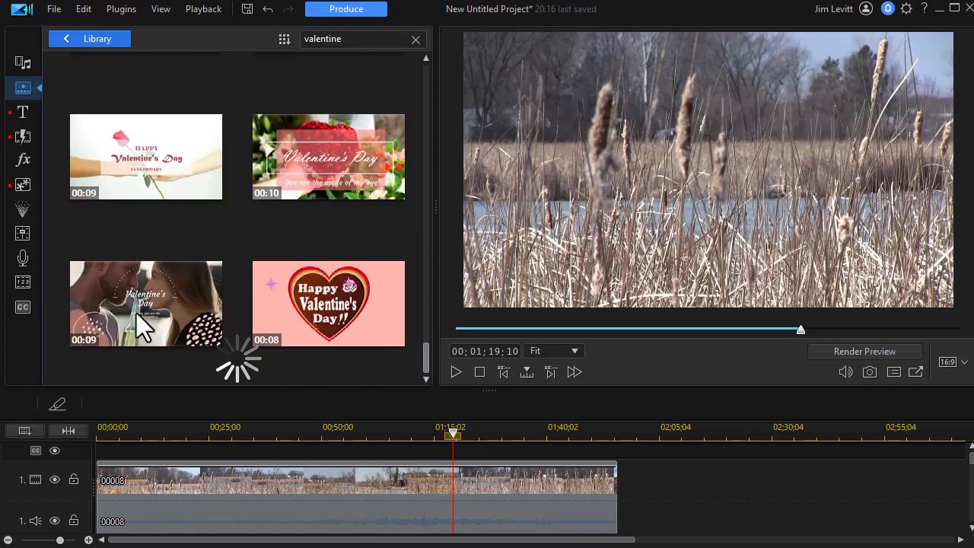
click(146, 305)
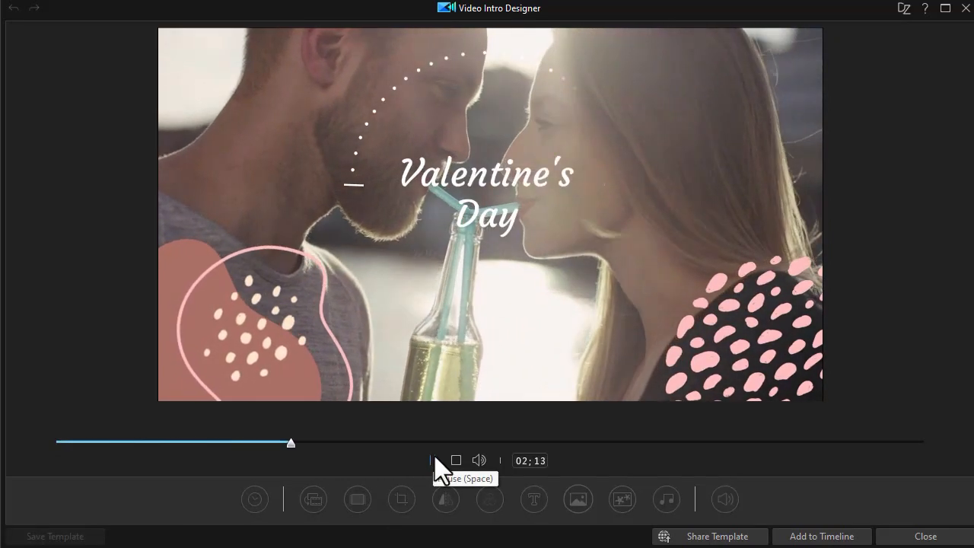
- Stop the template preview so playback returns to 00;00
click(432, 459)
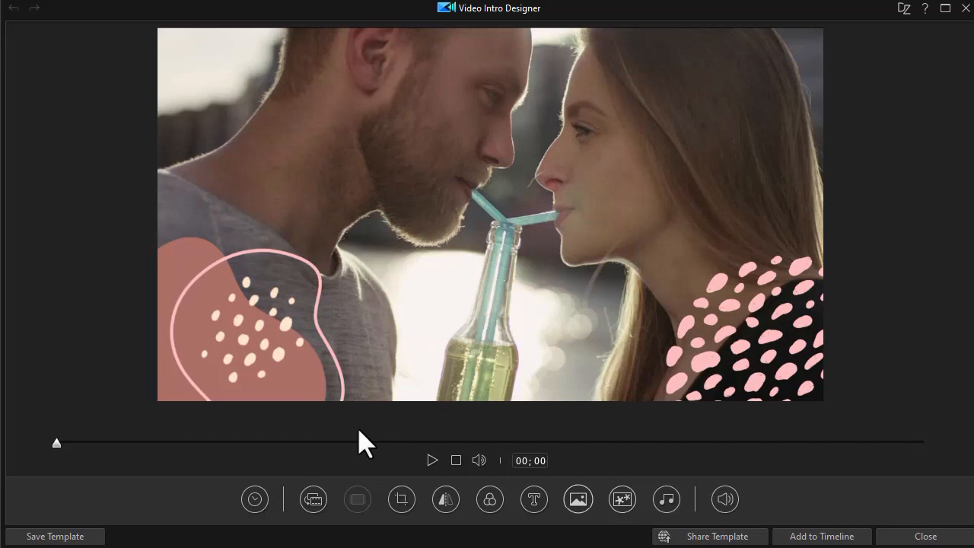
mouse_move(289, 505)
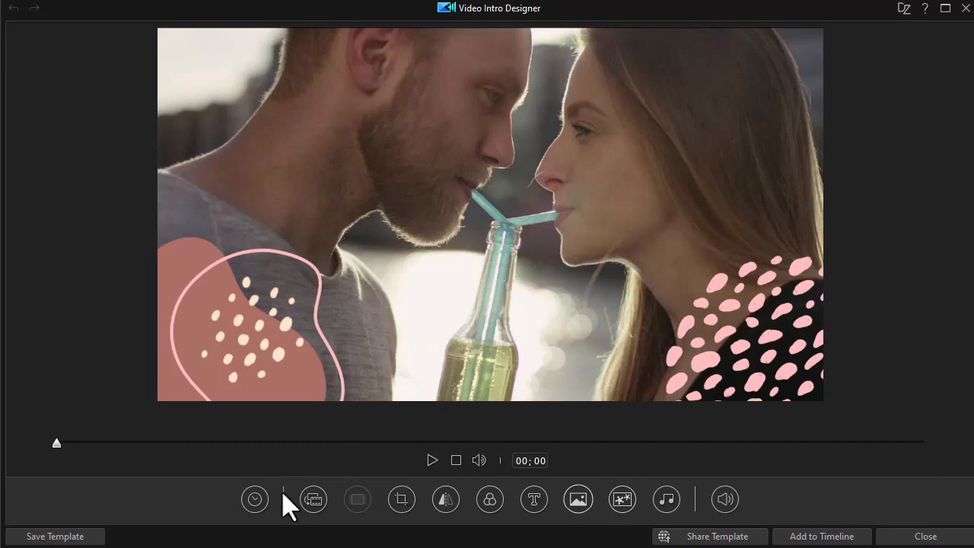
- Replace the background footage with imported clip 00007.MTS, accepting its full range
click(314, 499)
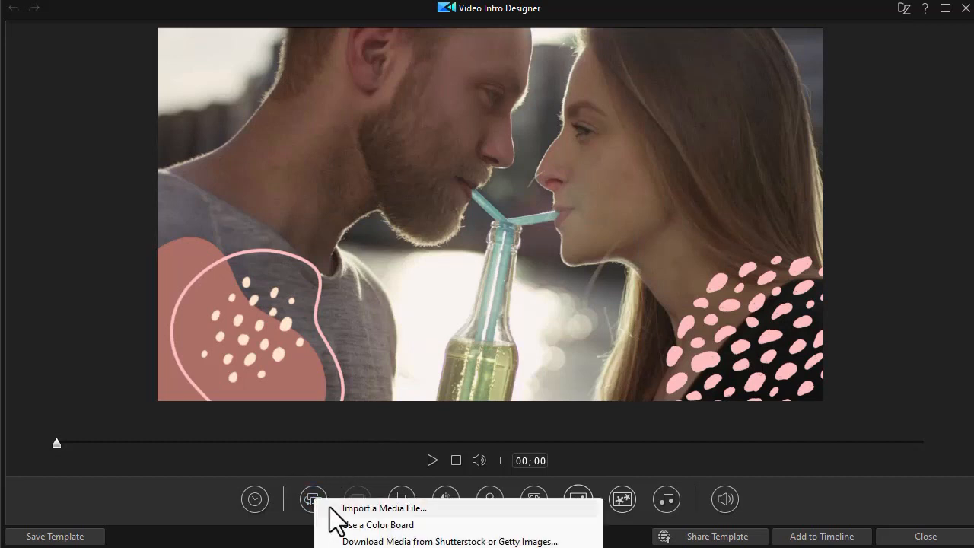
click(383, 508)
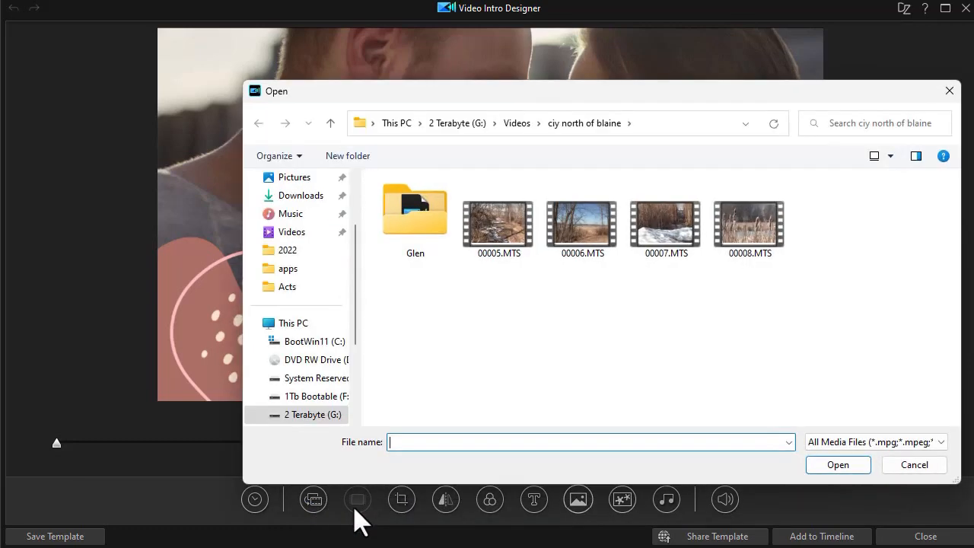
click(749, 216)
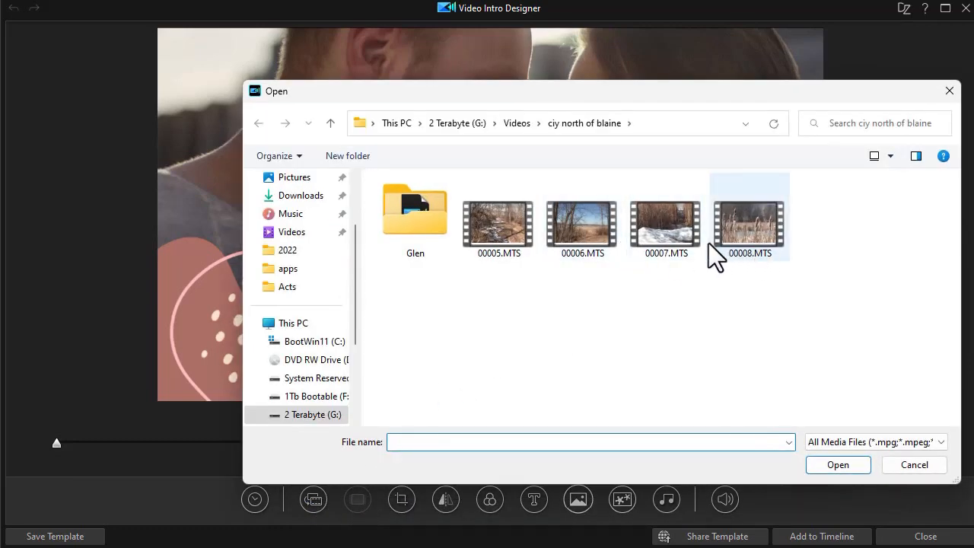
click(665, 216)
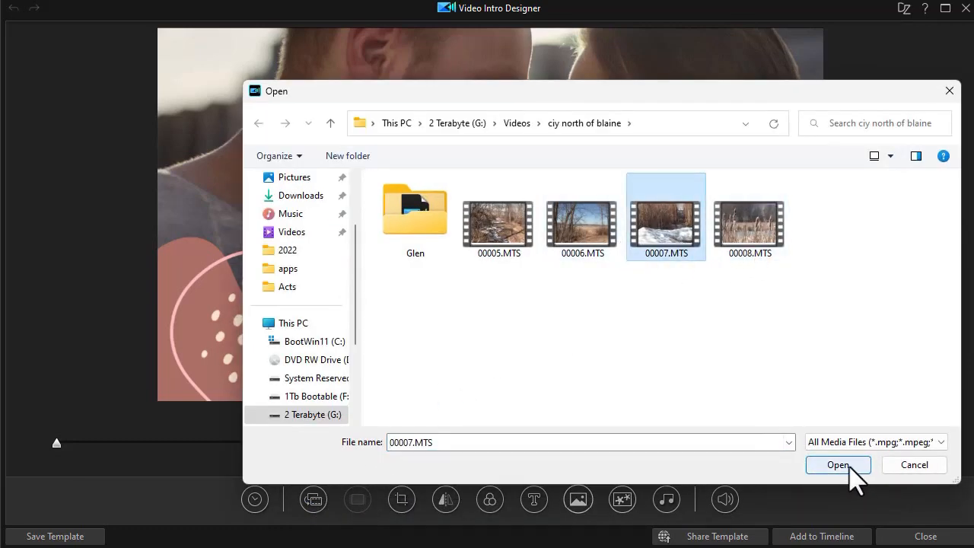
click(836, 466)
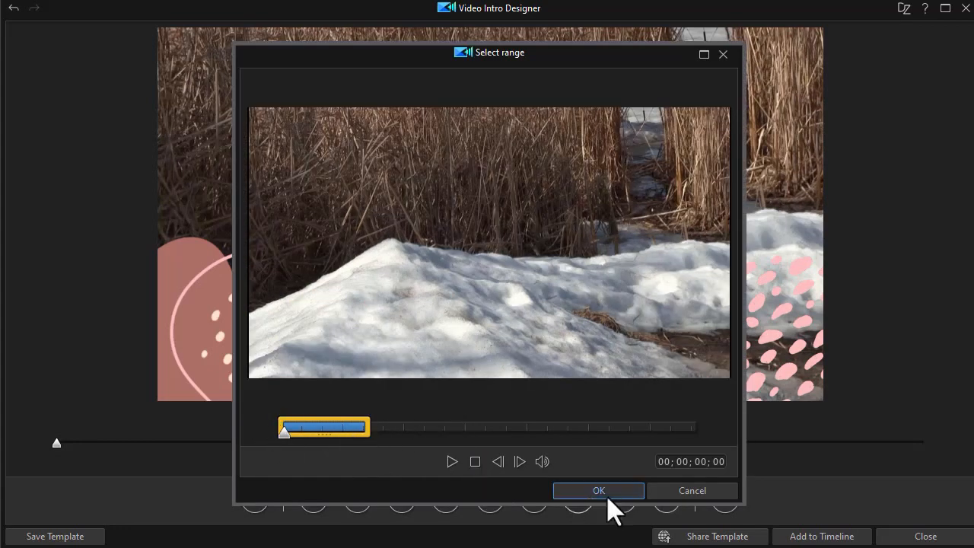
click(598, 490)
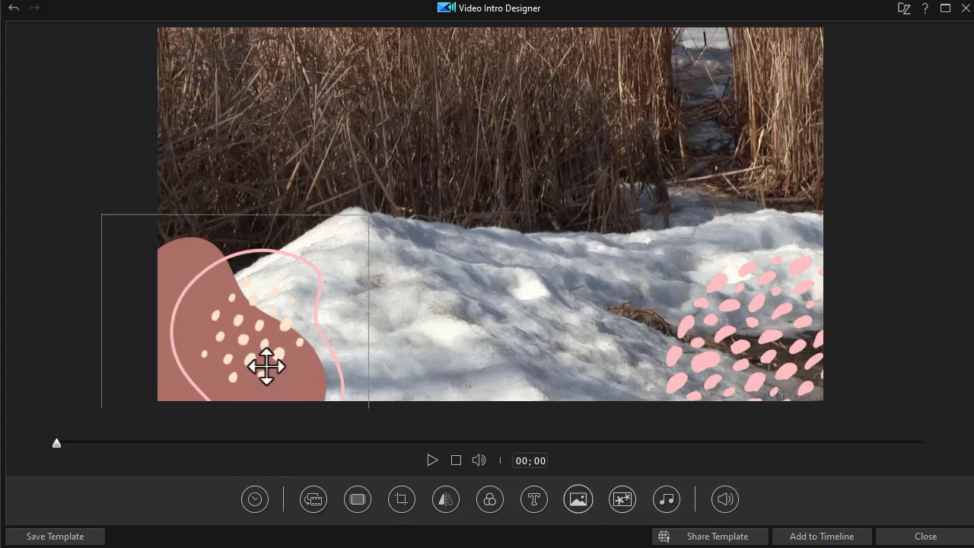
- Reposition the lower-left pink shape and seek to about 04;10 where the title appears
drag(266, 365, 688, 362)
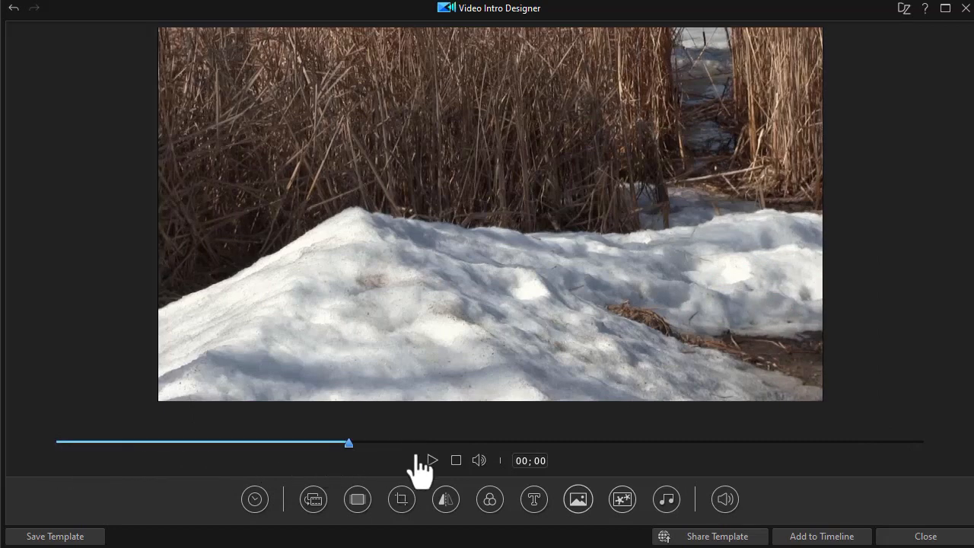
click(432, 459)
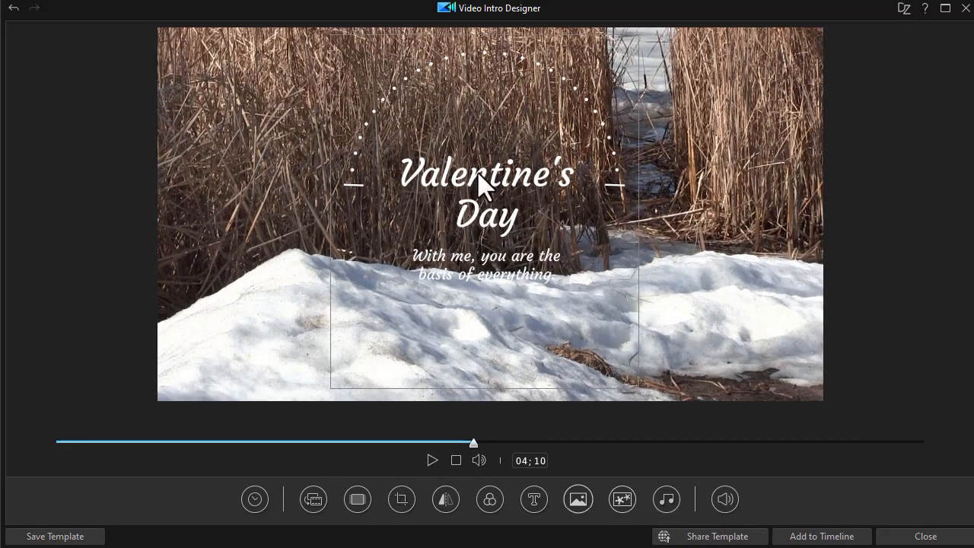
- Retitle the intro 'Nature Preserve' with subtitle 'A place for everyone in the family'
click(485, 175)
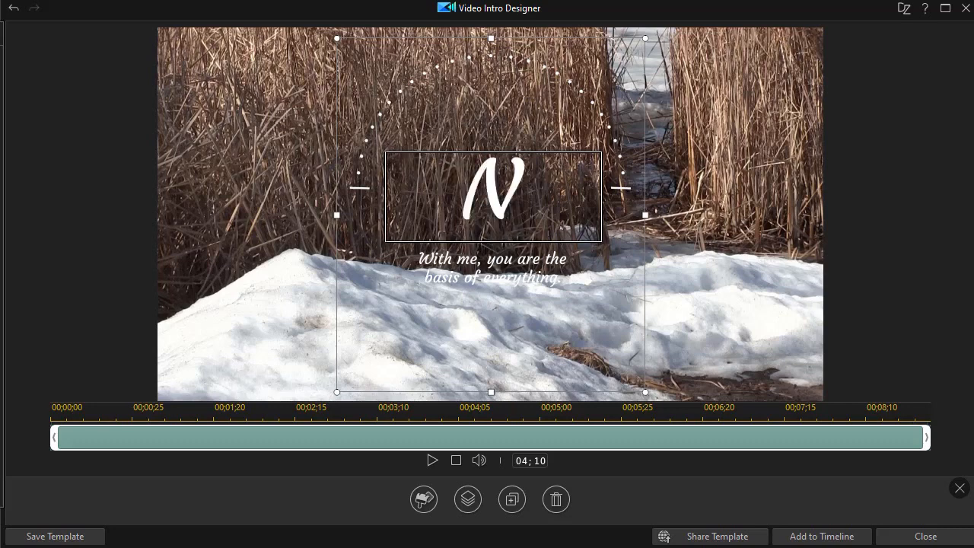
text(Nature Preserve)
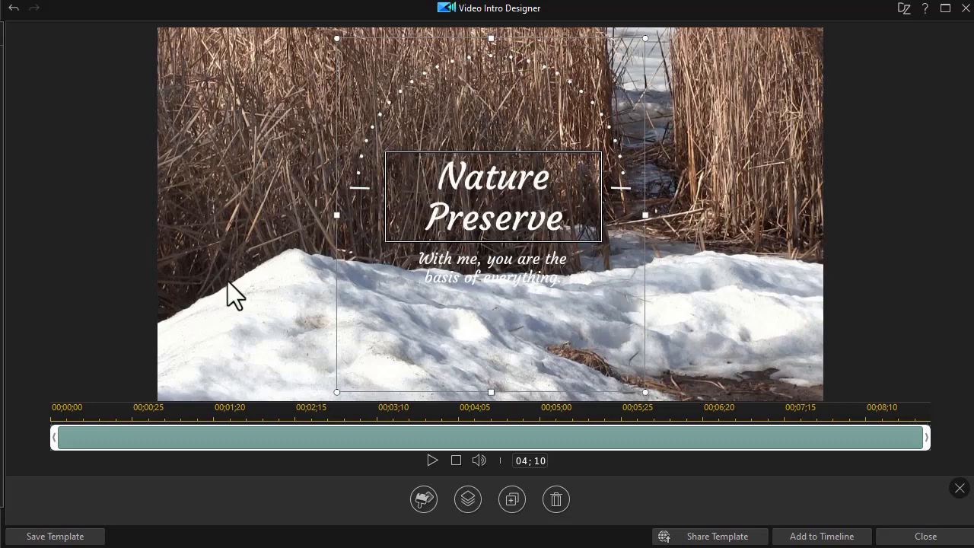
click(491, 277)
text(A place for everyone in the family)
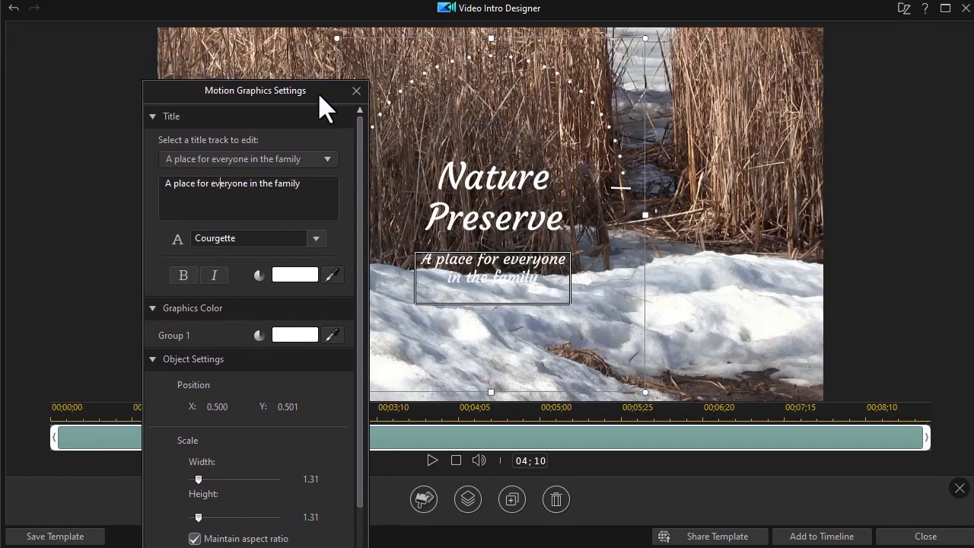
- Shrink the title group and move it to the right side of the frame
click(295, 274)
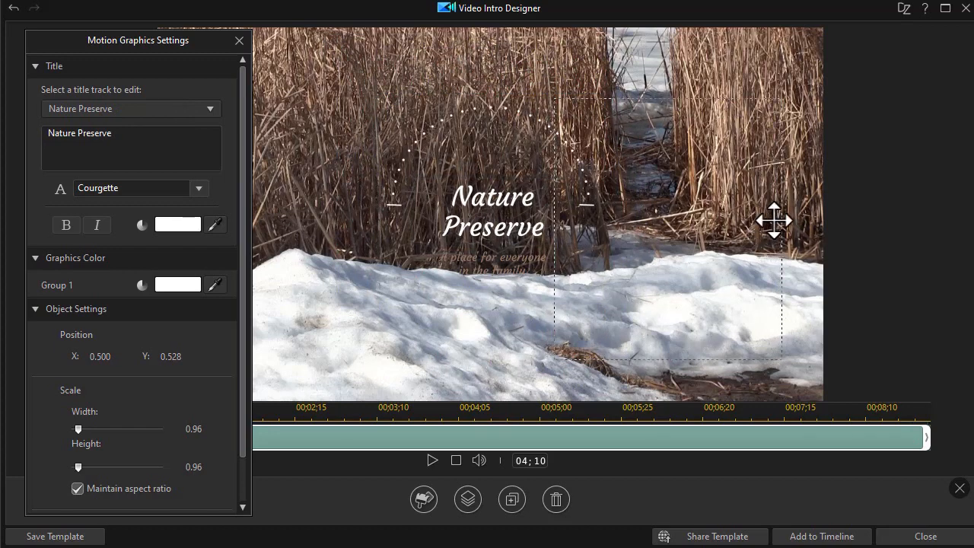
drag(774, 220, 767, 213)
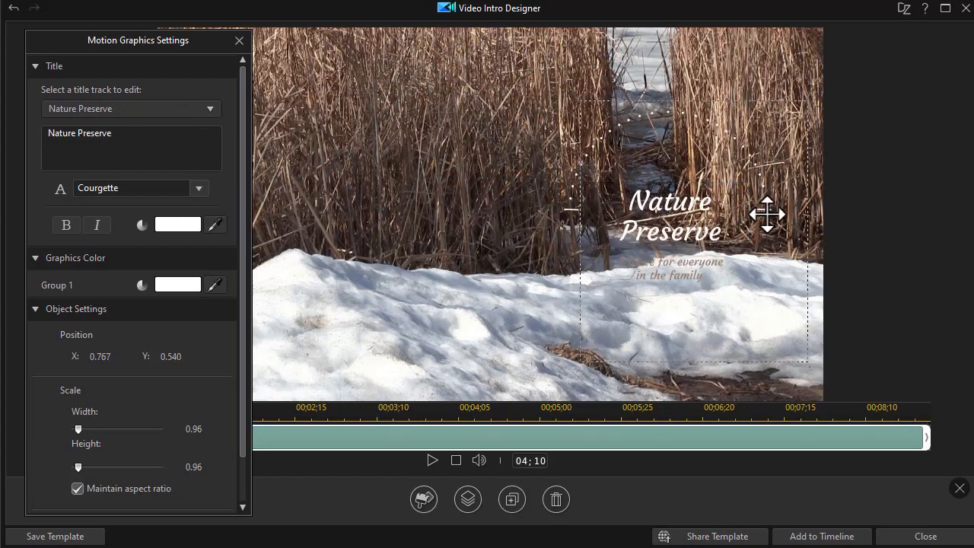
drag(767, 213, 709, 188)
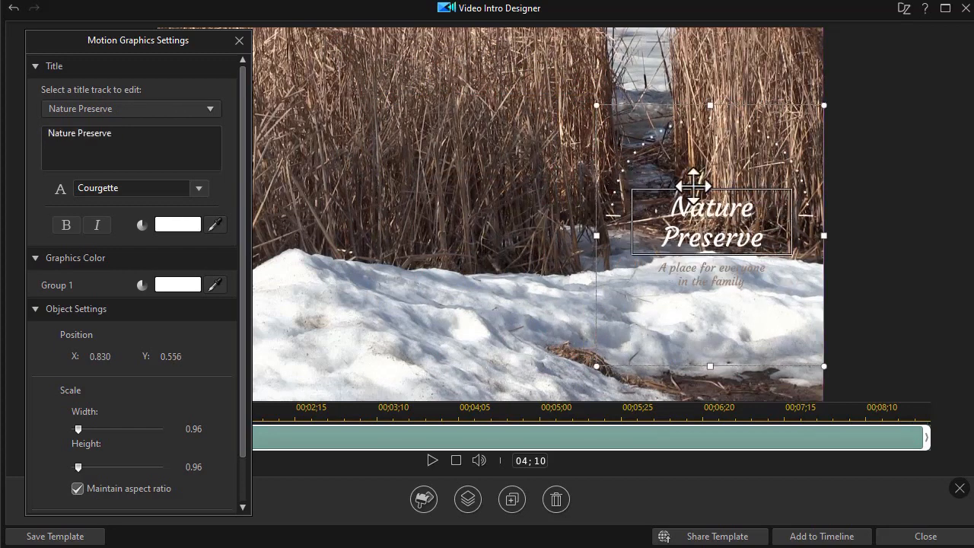
click(239, 39)
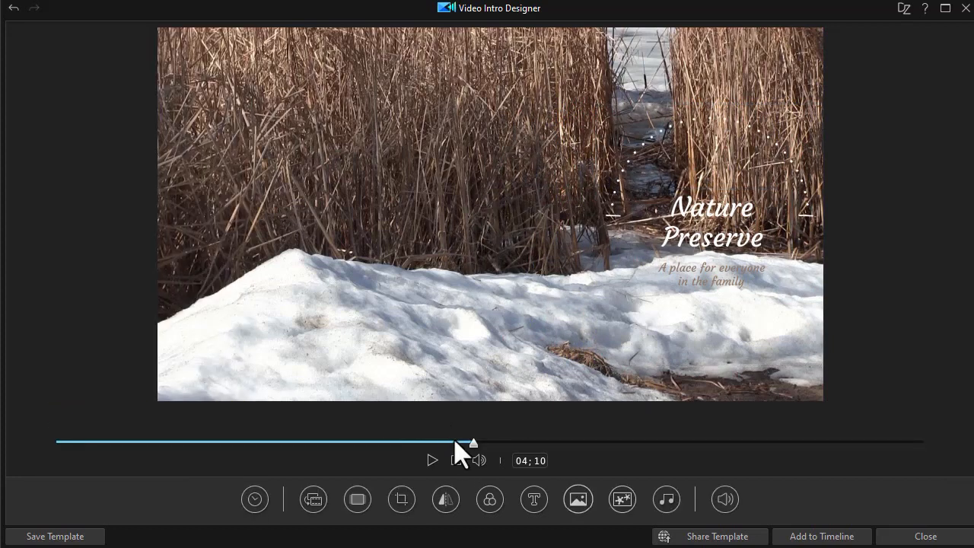
- Add the intro to the timeline, saving the changes as template 'test'
click(432, 460)
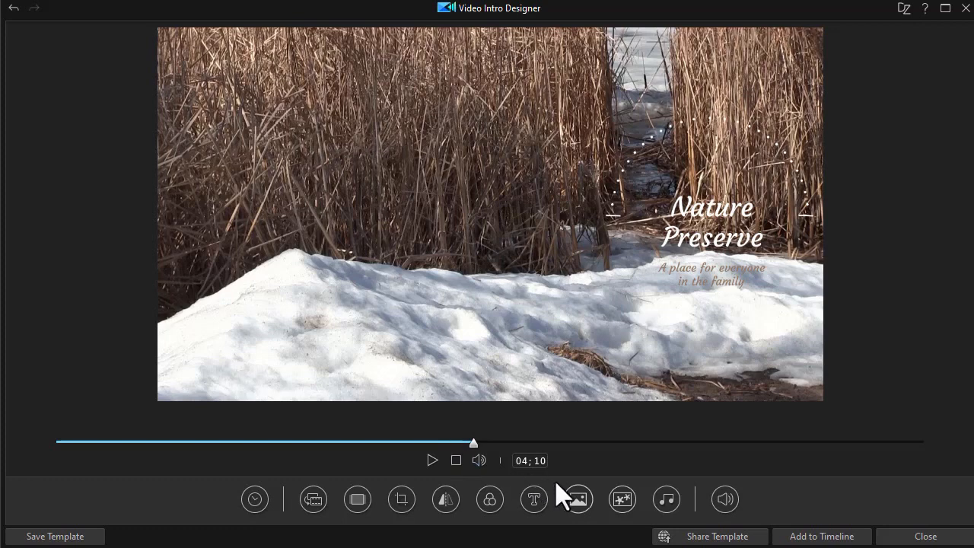
mouse_move(578, 499)
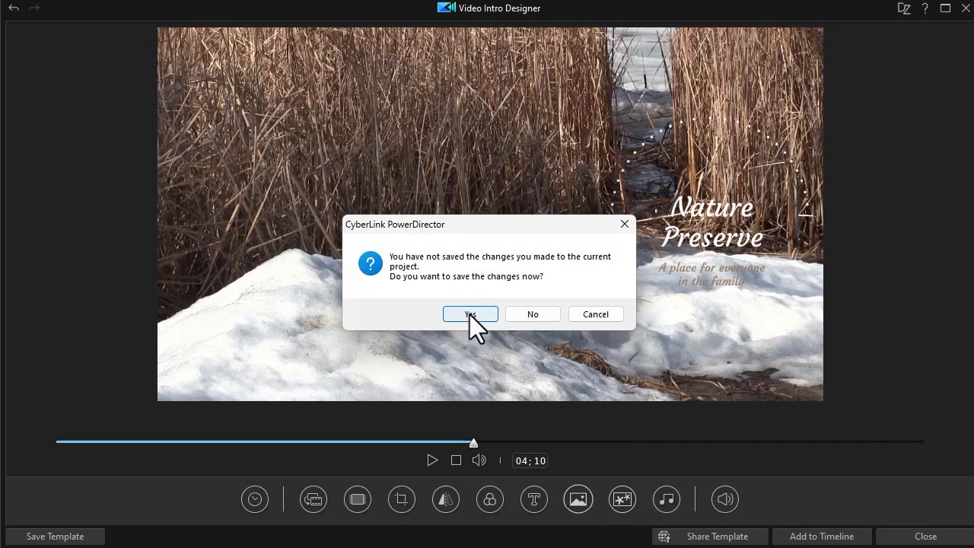
click(469, 313)
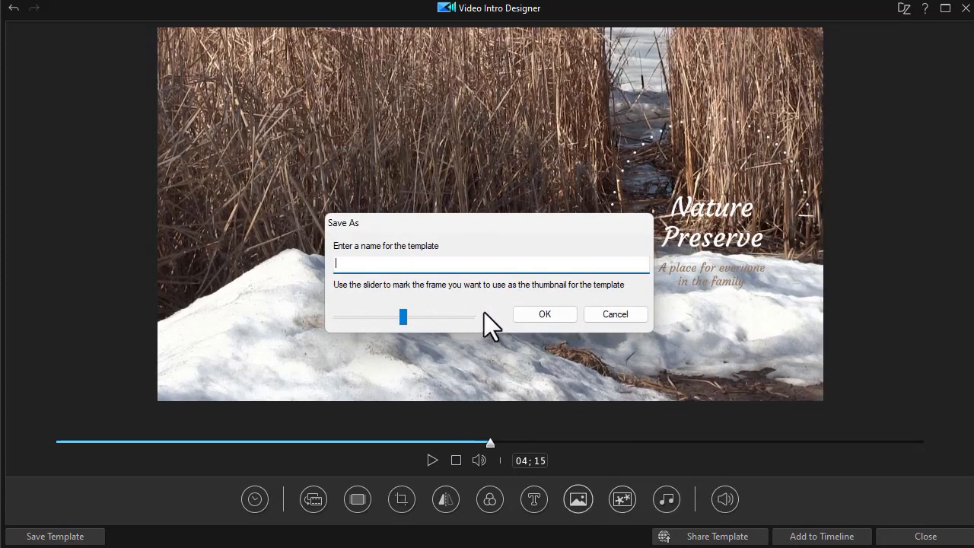
text(test)
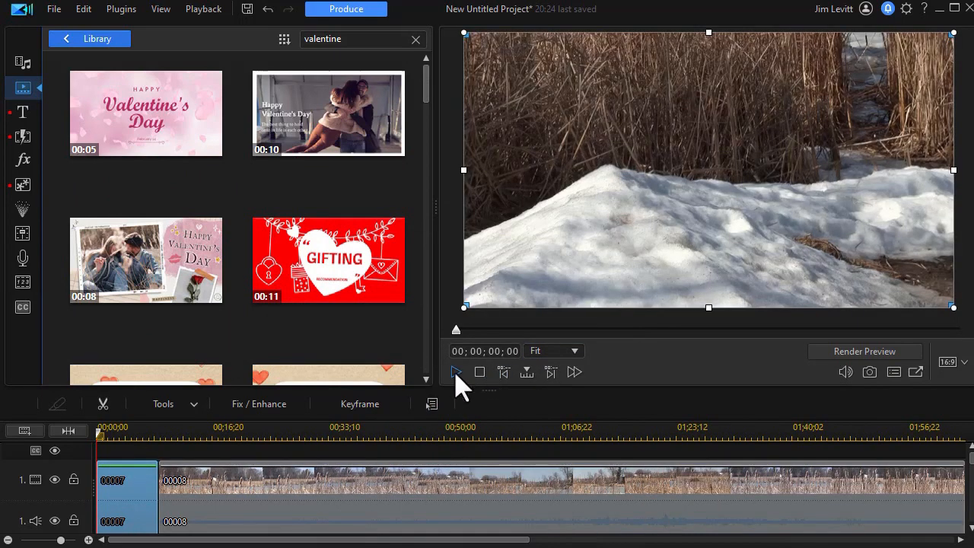
click(455, 372)
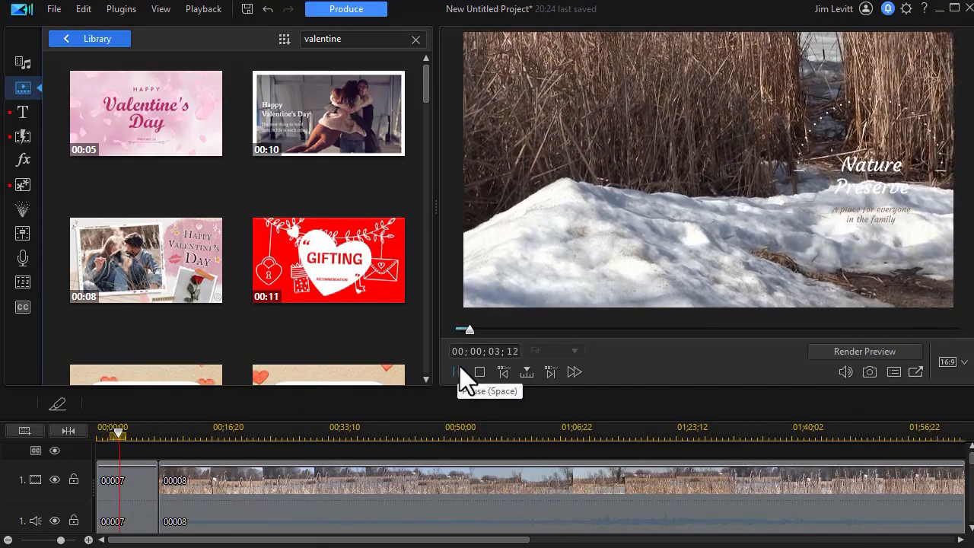
click(455, 372)
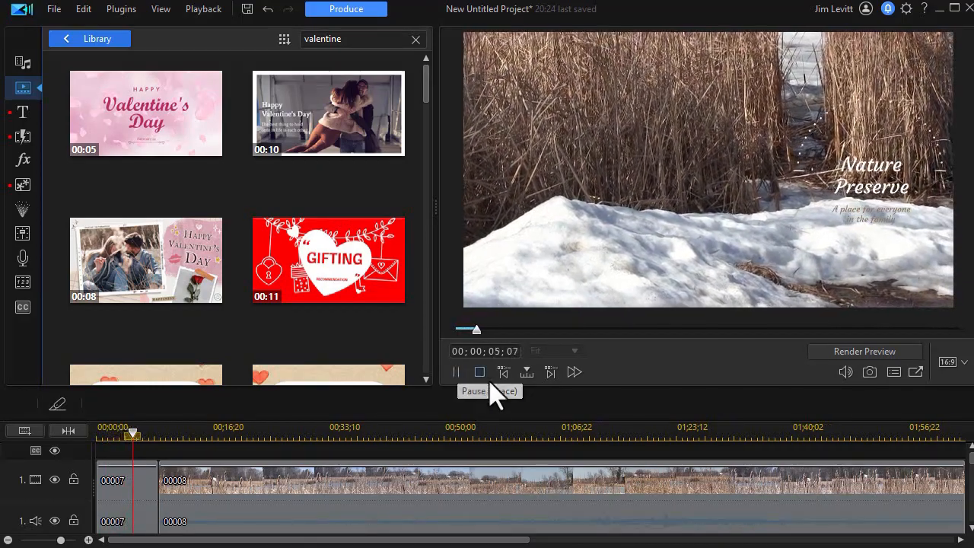
click(455, 371)
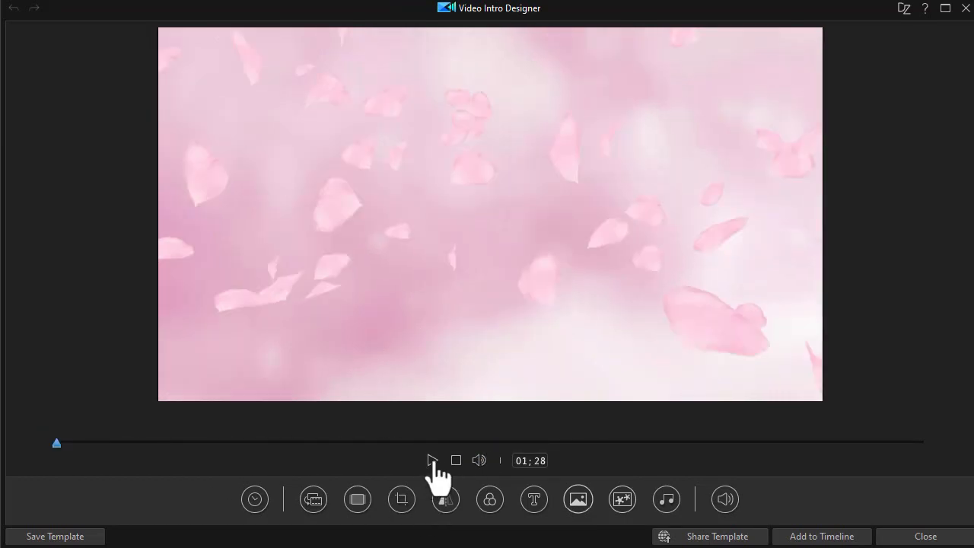
- Play the pink-petal template preview and select its 'Happy Valentine's Day' title text
click(430, 459)
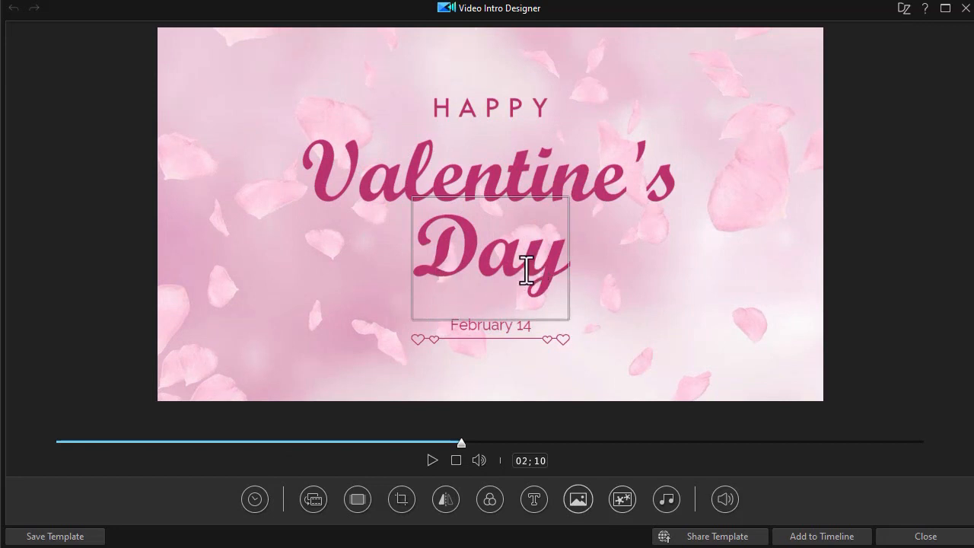
click(313, 499)
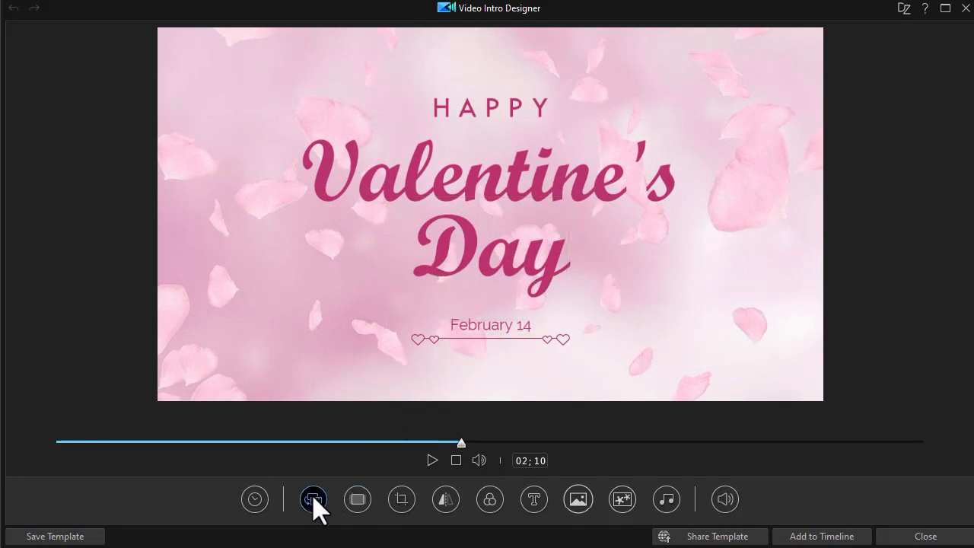
click(314, 499)
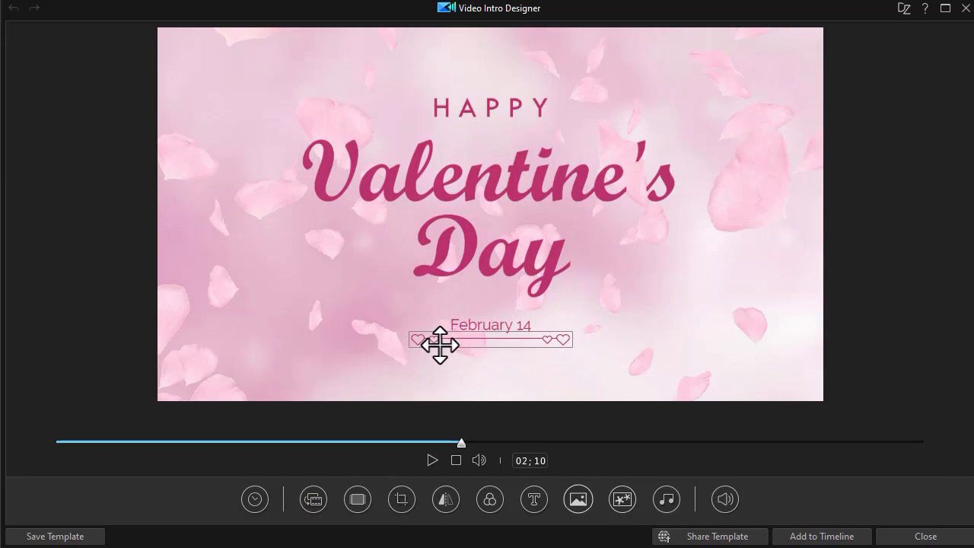